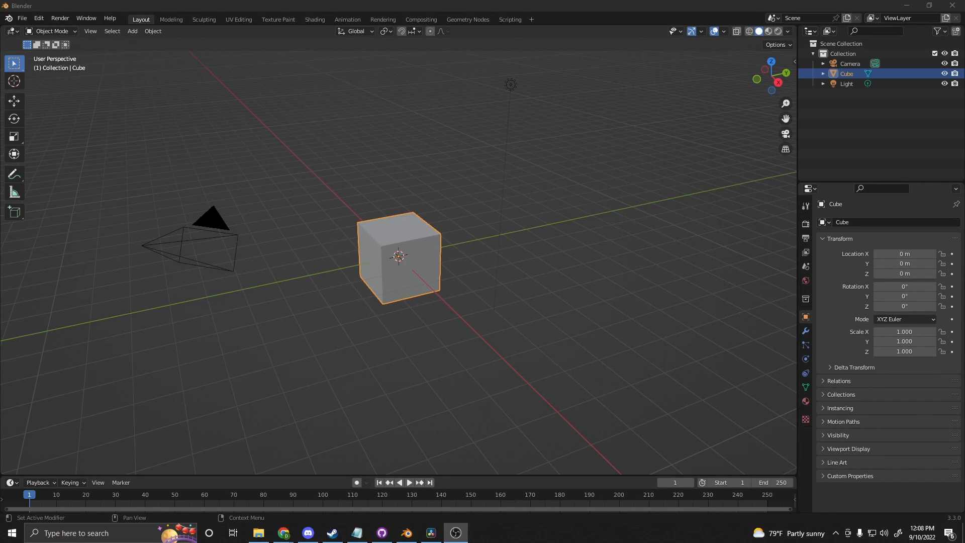
pyautogui.moveTo(14, 153)
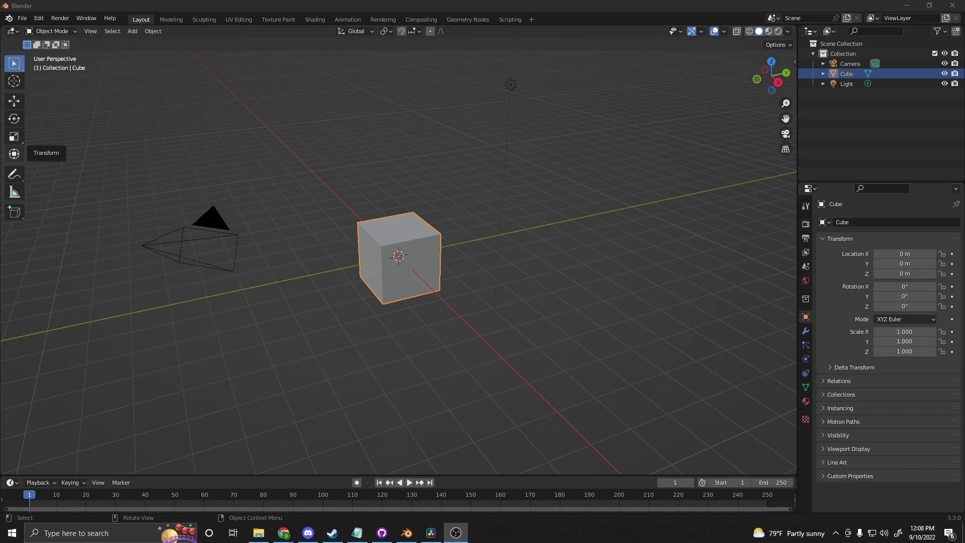
# Step: Install the gridmodeler 1.28.0 zip from Downloads via Preferences > Add-ons > Install
pyautogui.click(283, 533)
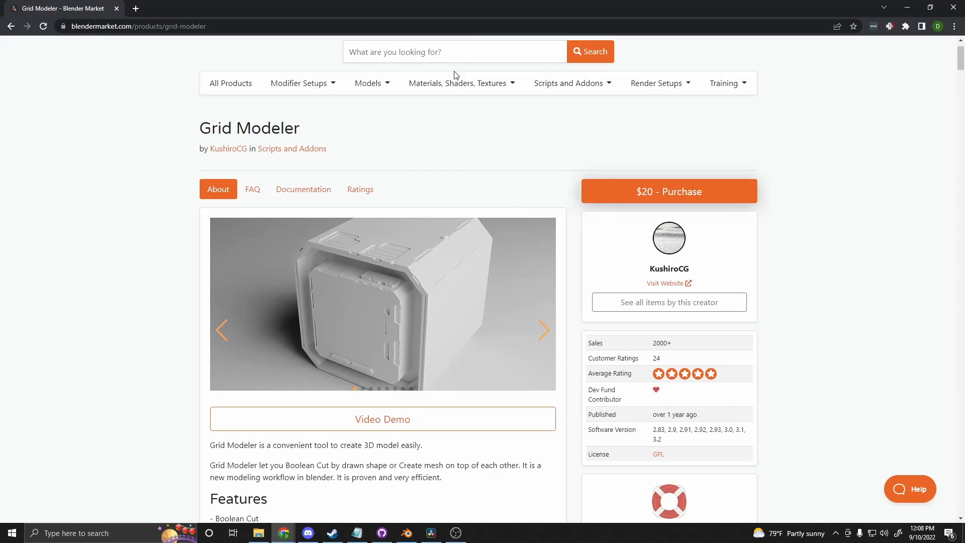
pyautogui.moveTo(702, 219)
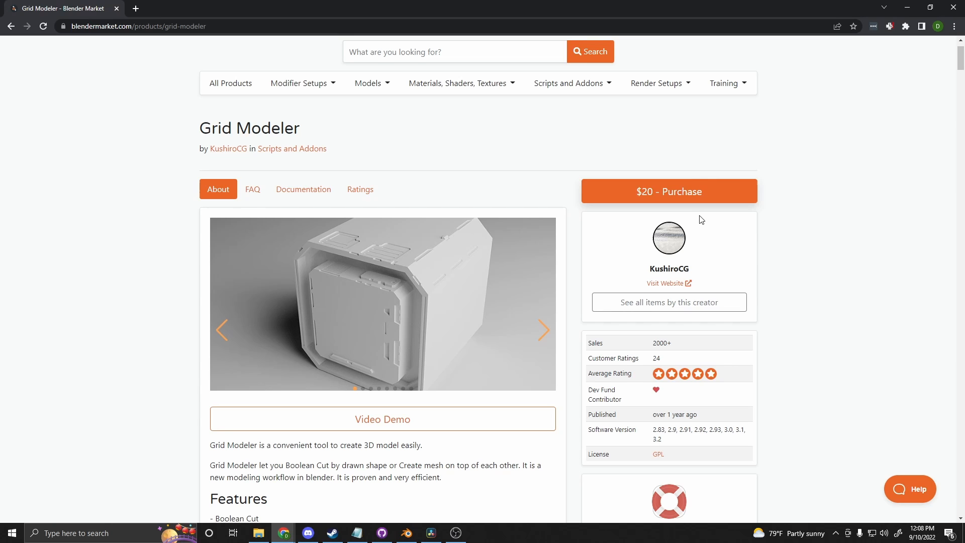
pyautogui.moveTo(225, 273)
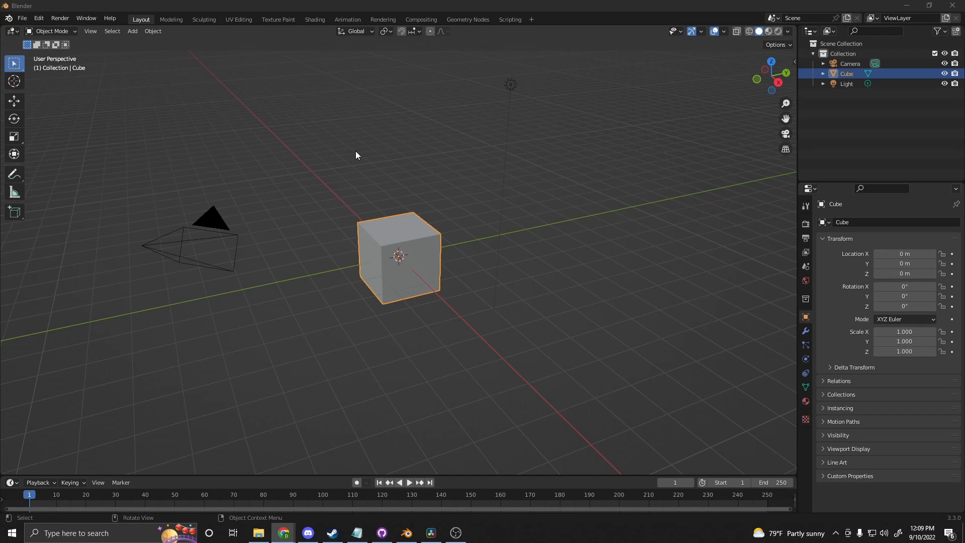
pyautogui.moveTo(280, 162)
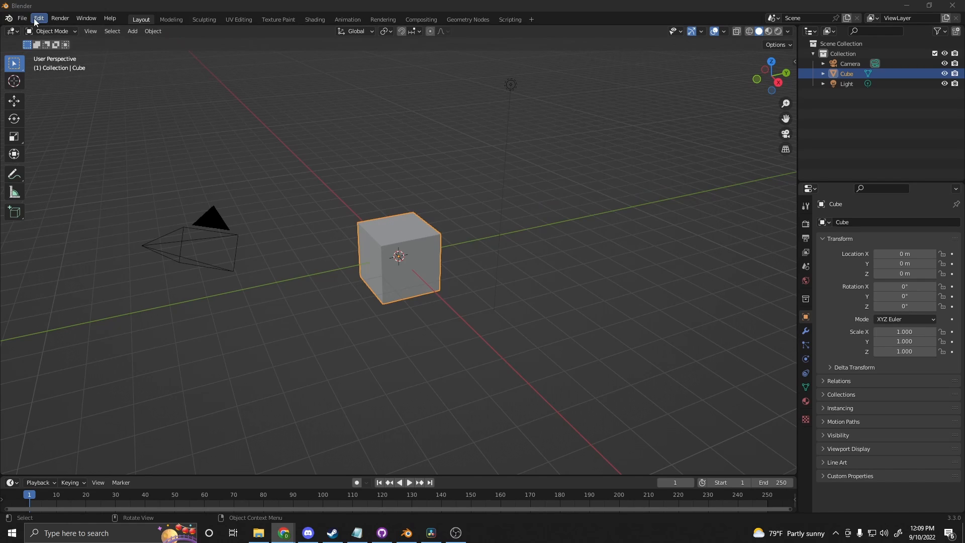
pyautogui.click(39, 19)
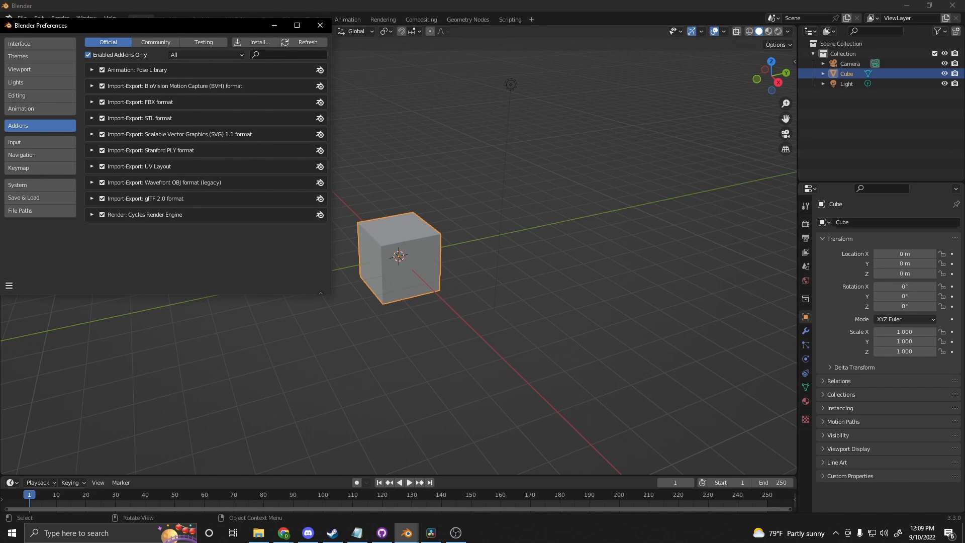
pyautogui.click(262, 43)
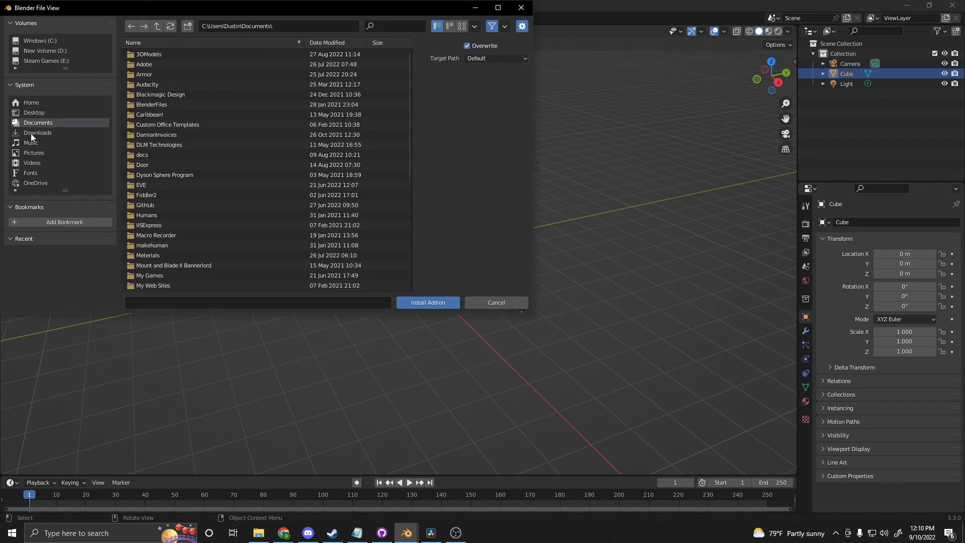
pyautogui.click(37, 133)
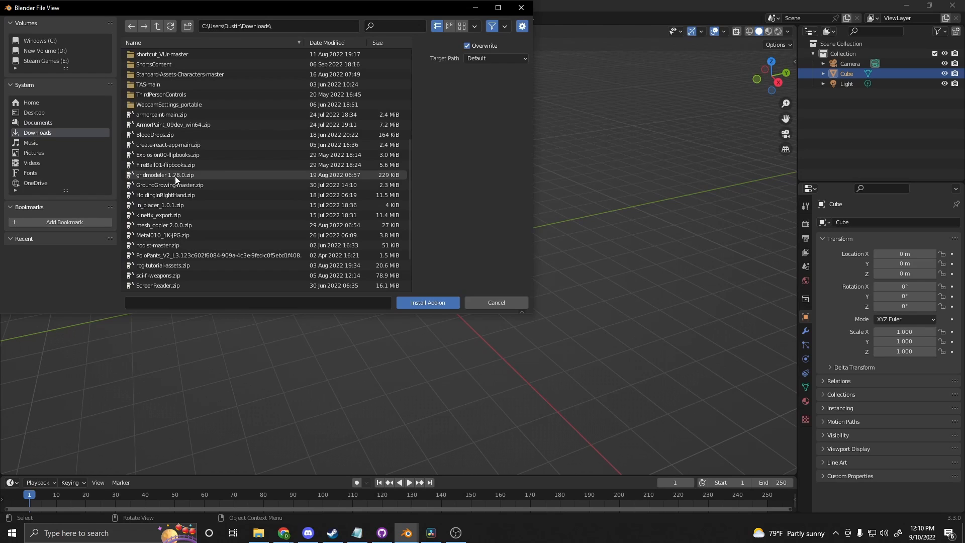
pyautogui.click(429, 302)
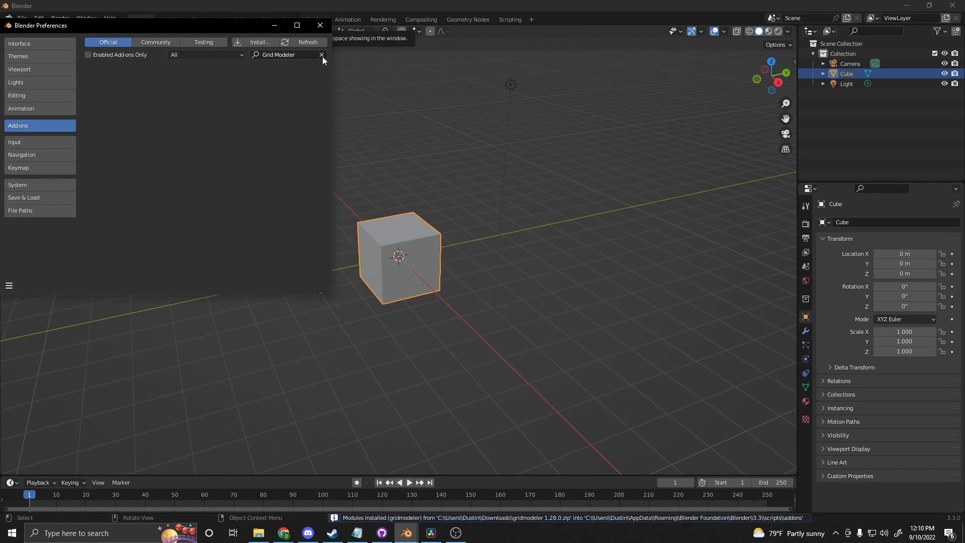
# Step: Enable Mesh: Grid Modeler under Community add-ons and close Preferences
pyautogui.click(155, 42)
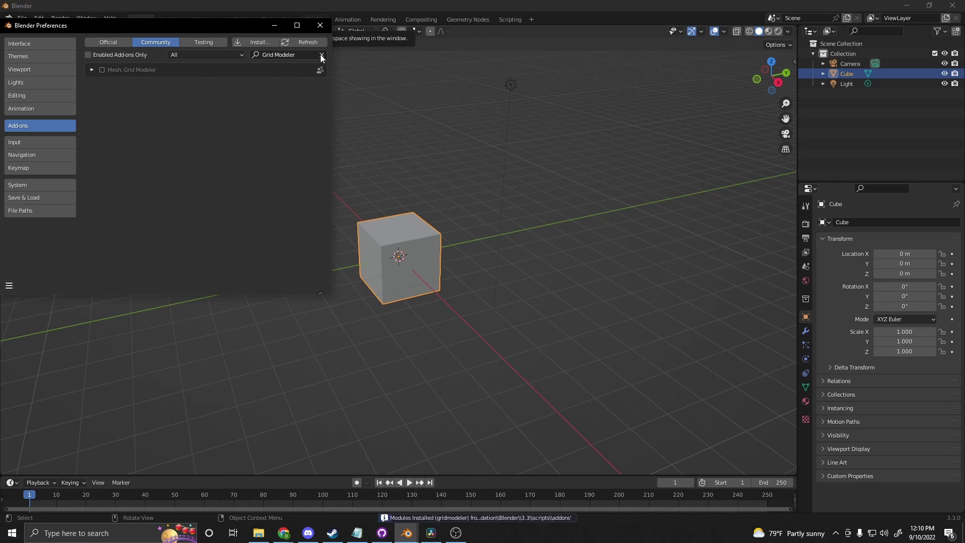
pyautogui.click(100, 69)
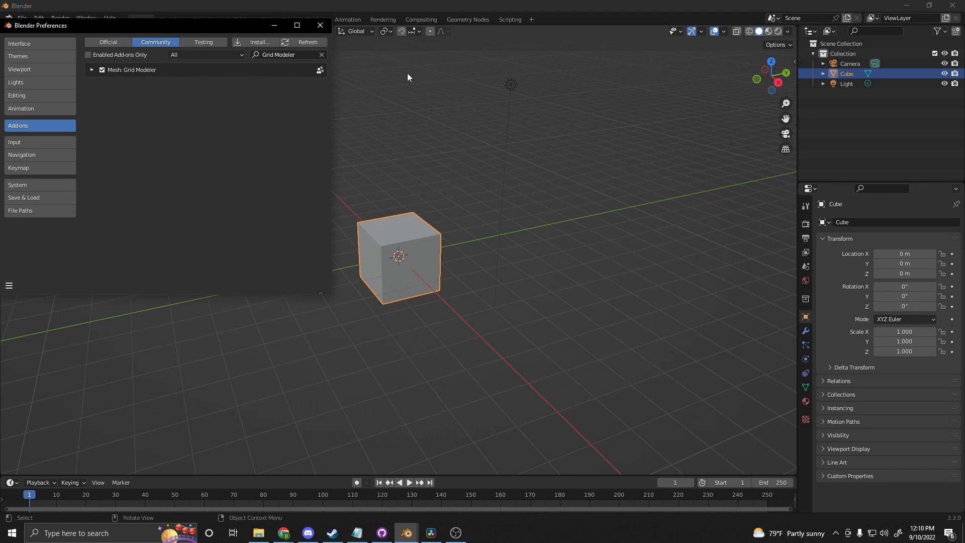
pyautogui.click(319, 25)
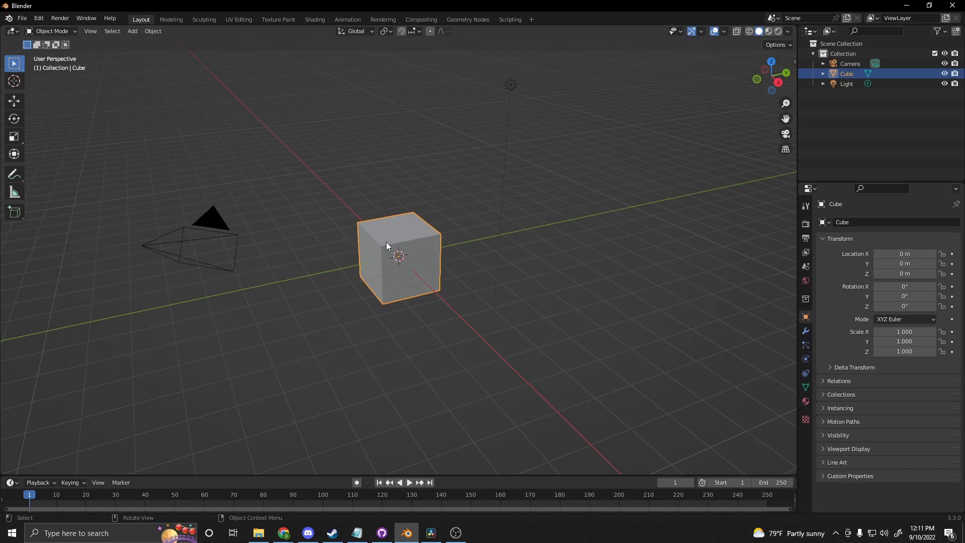
# Step: Switch the cube into Edit Mode with Tab
pyautogui.press('Tab')
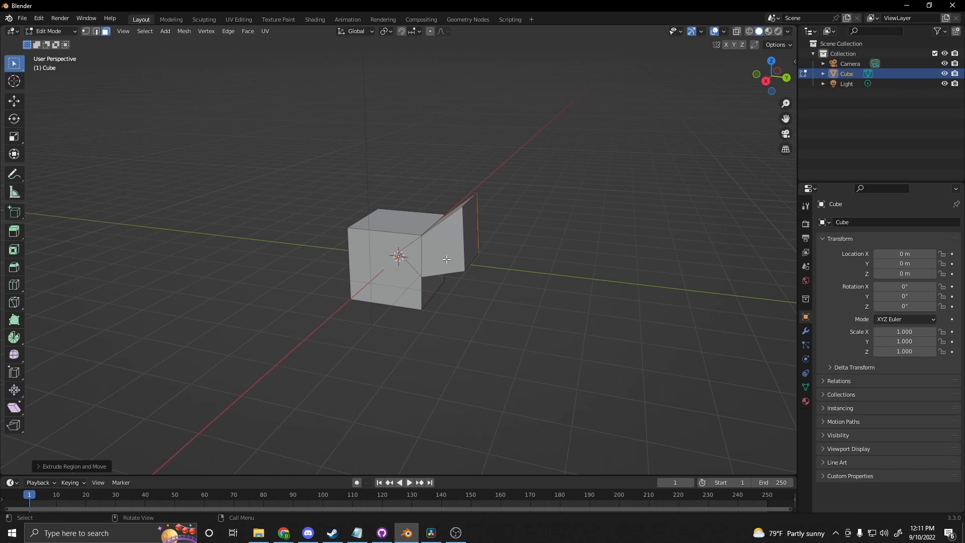
pyautogui.moveTo(424, 260)
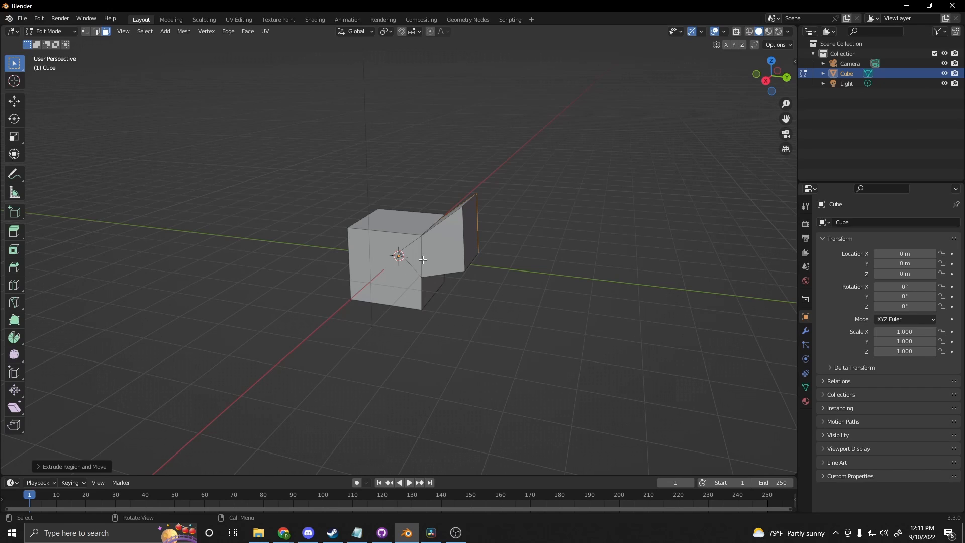